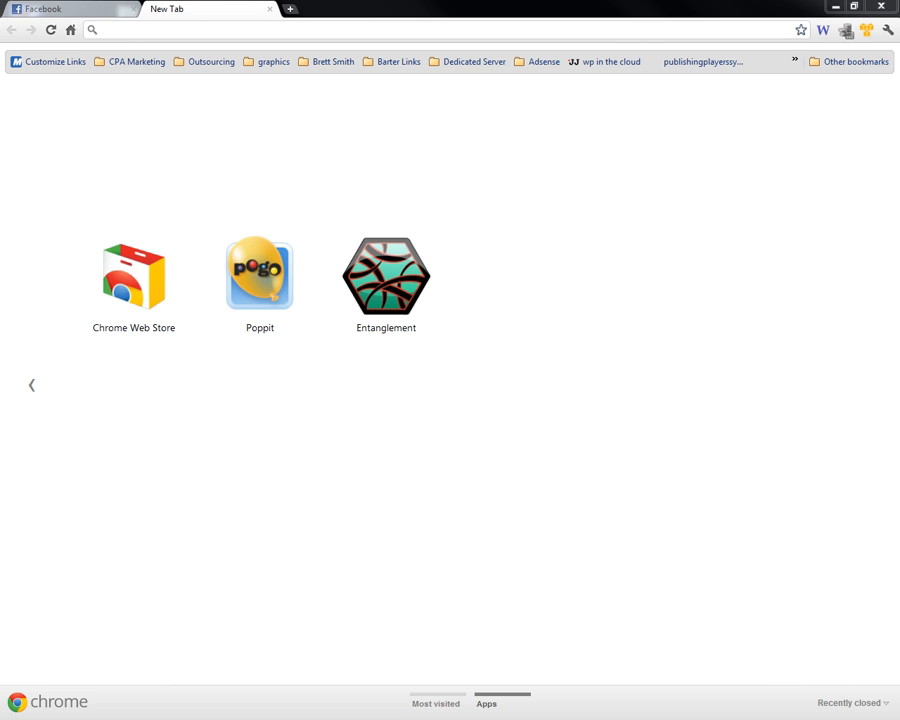
mouse_move(236, 10)
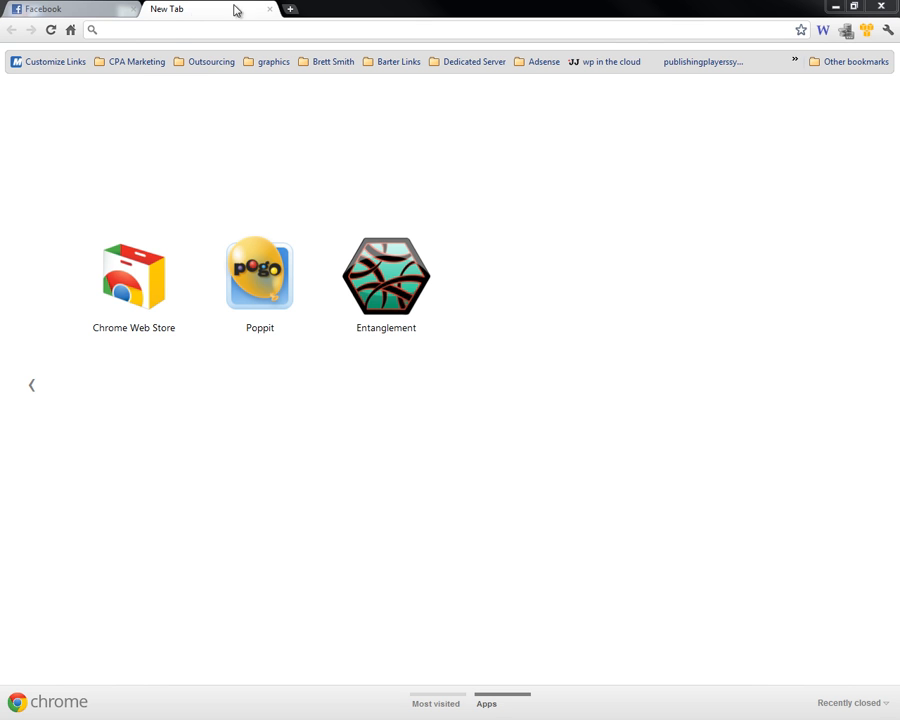
Search Google for the exact phrase "submission guidelines" from the omnibox
click(176, 30)
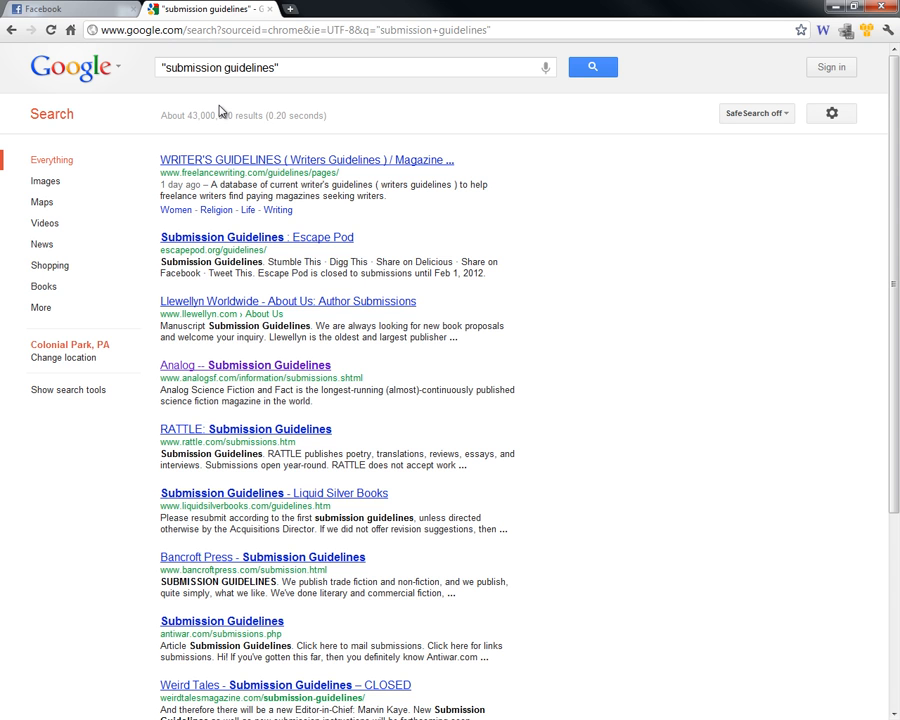
Start appending the quoted keyword "weight to the existing query in the search box
click(356, 68)
text( "weight)
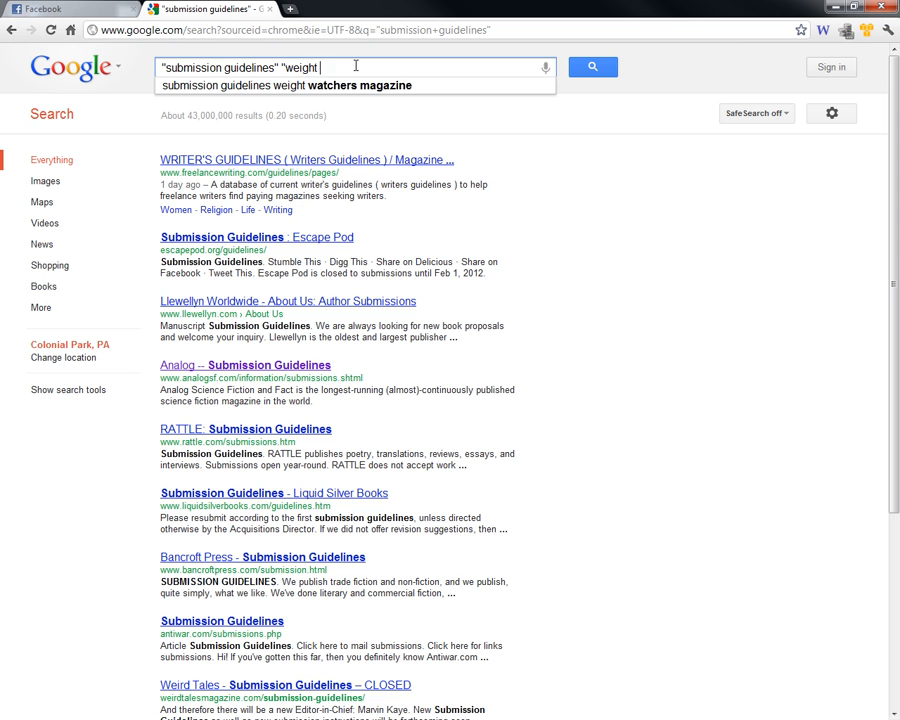
Run the search for "submission guidelines" "weight loss" to list health and fitness magazines' pages
text(loss")
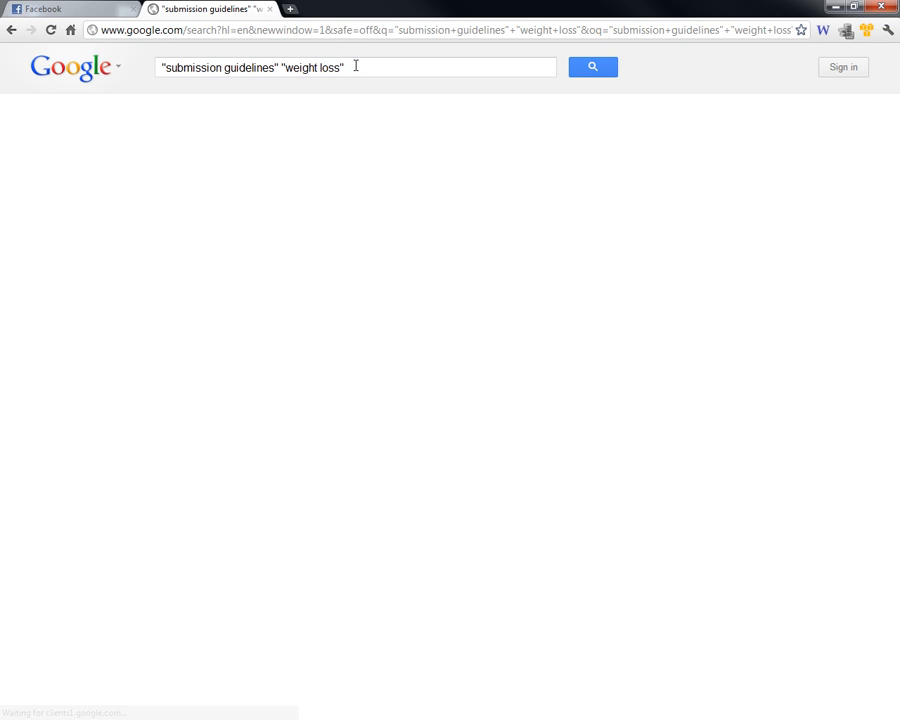
click(592, 68)
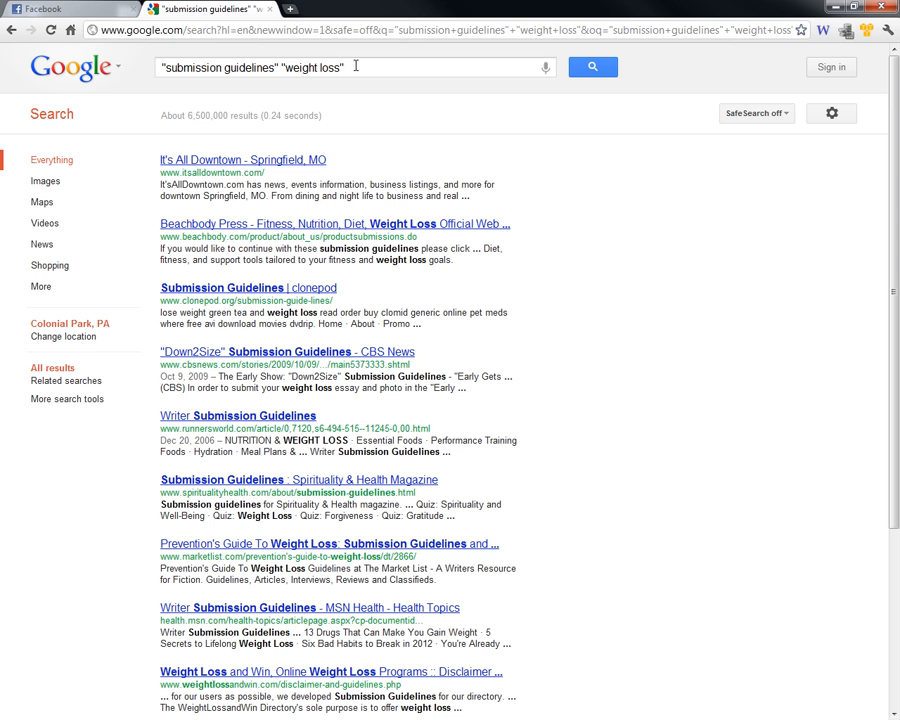
mouse_move(248, 400)
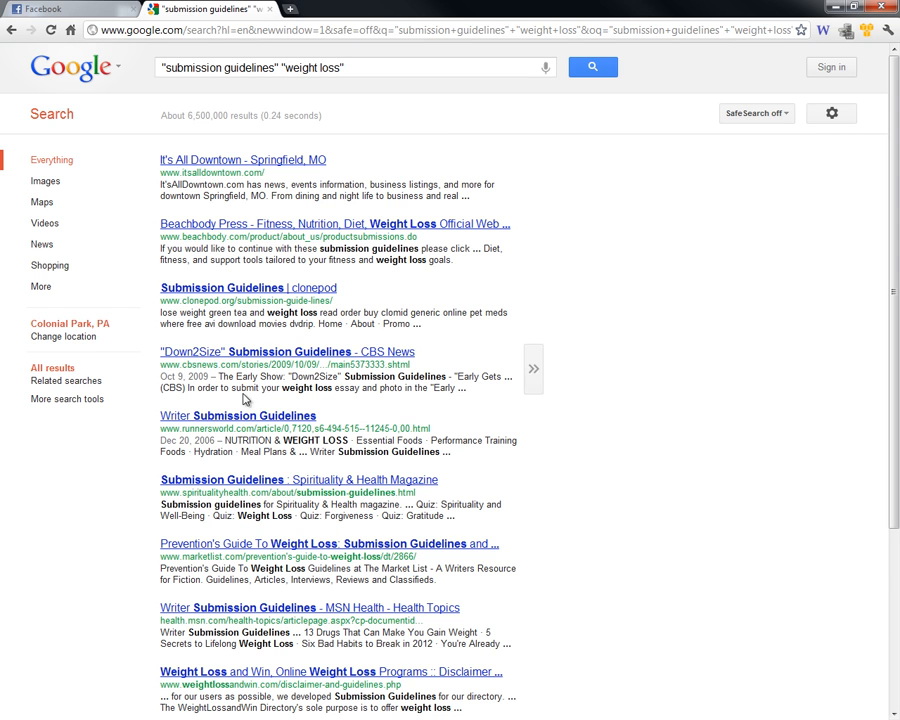
mouse_move(172, 444)
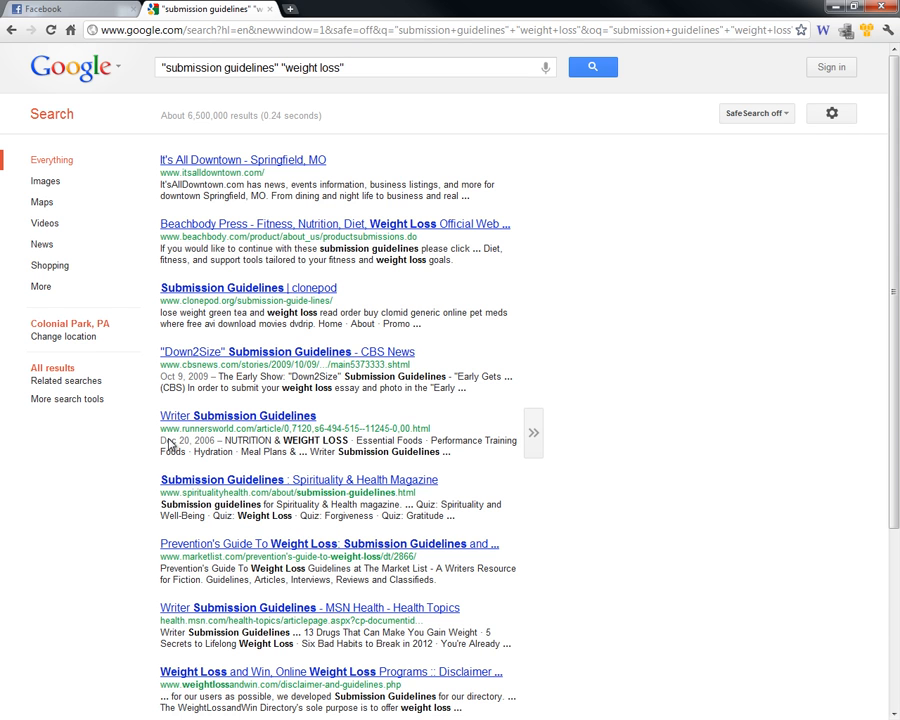
mouse_move(358, 72)
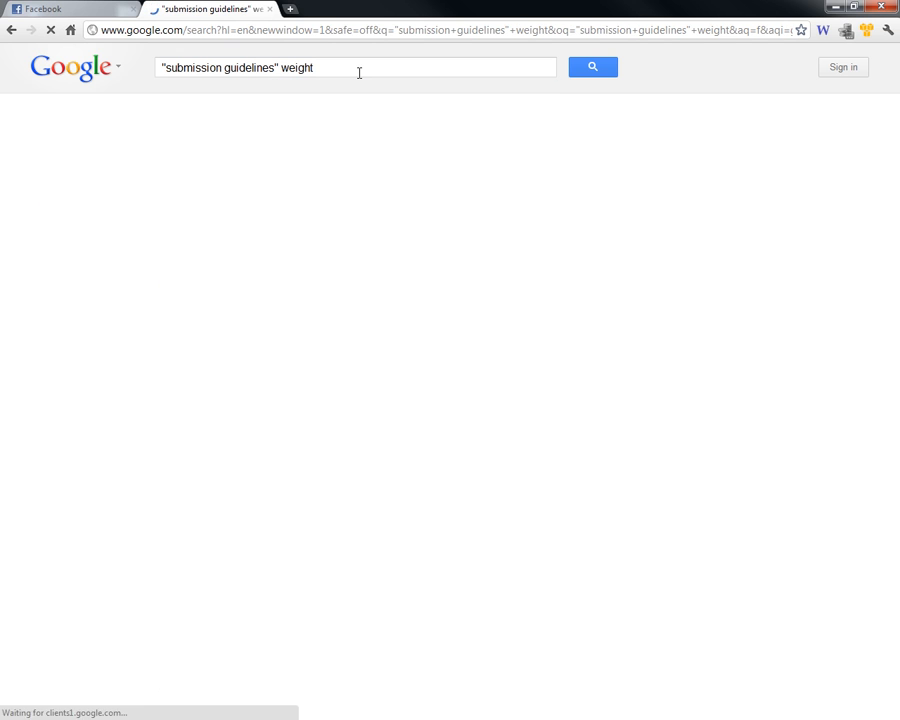
Broaden the query to "submission guidelines" weight, unquoted, and show the results
click(592, 68)
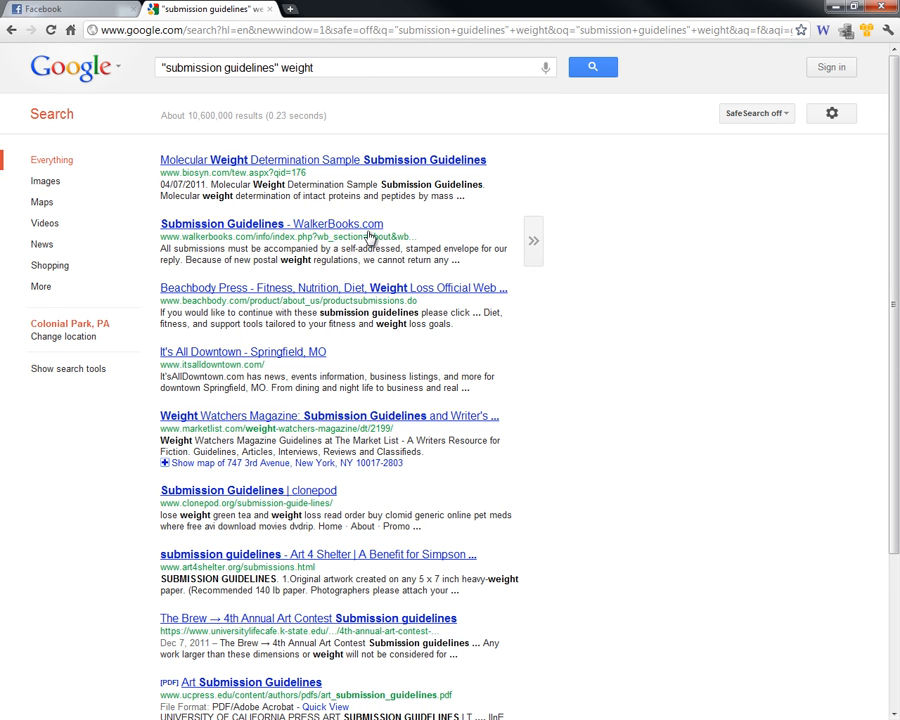
mouse_move(524, 376)
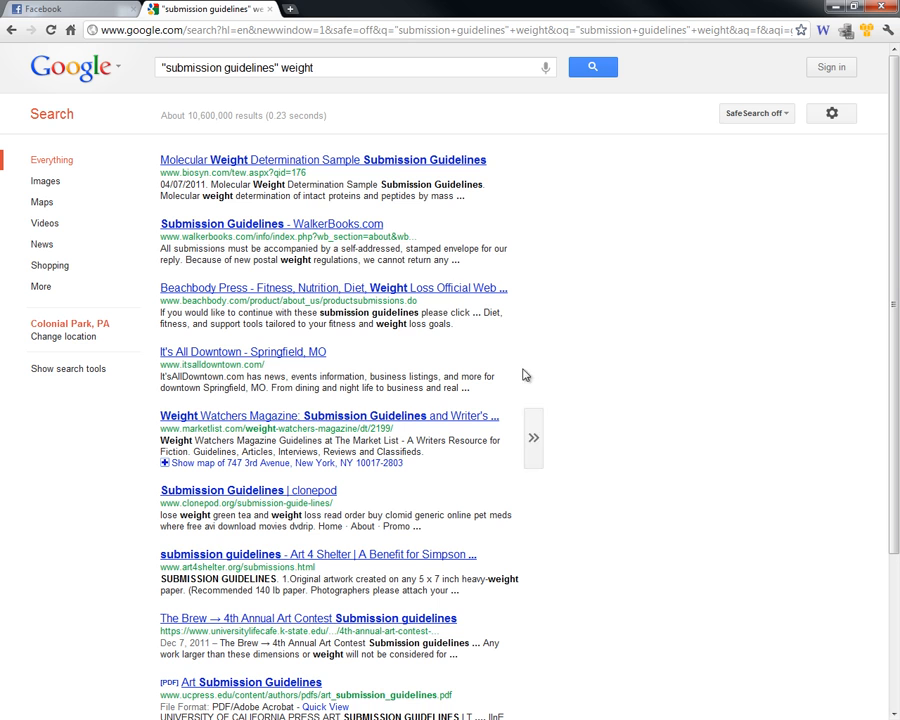